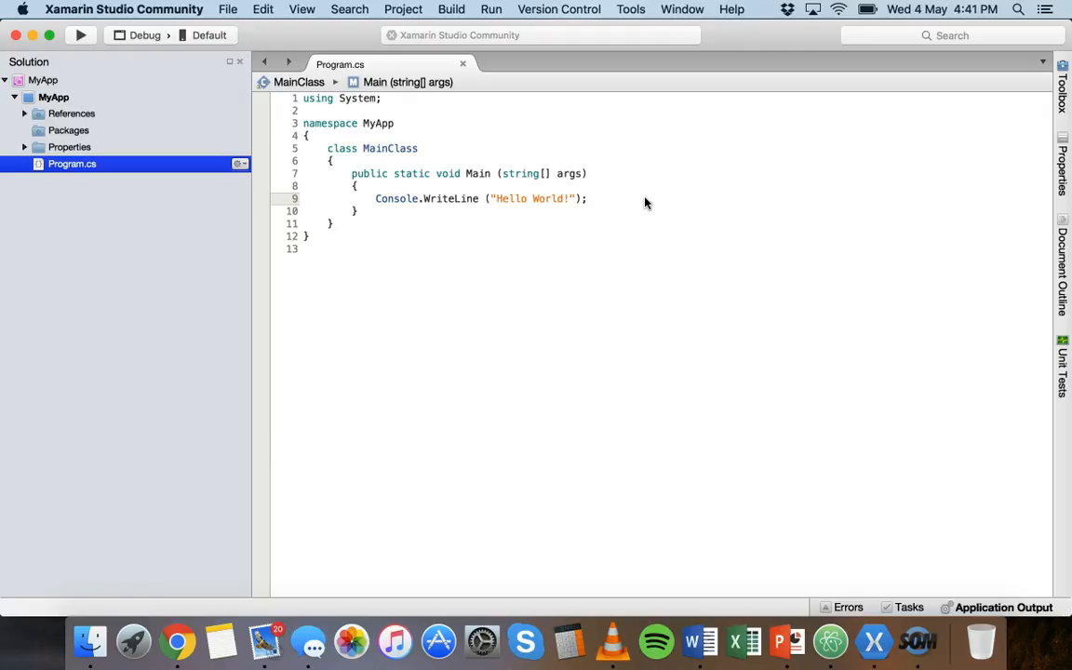
Remove the Console.WriteLine Hello World statement from Main.
click(586, 197)
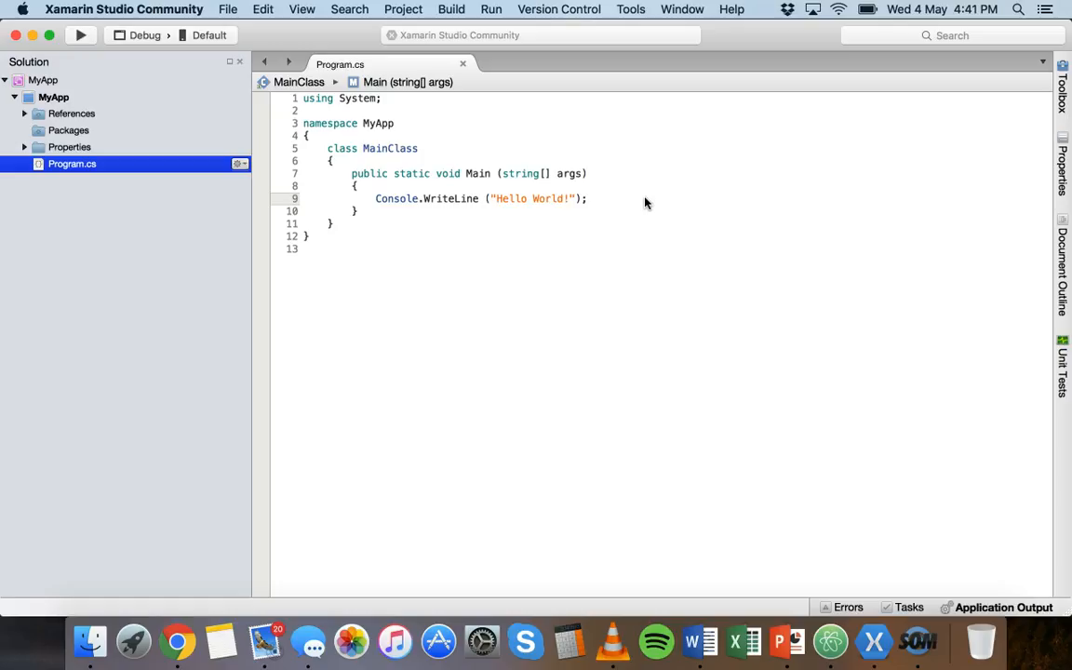
click(584, 197)
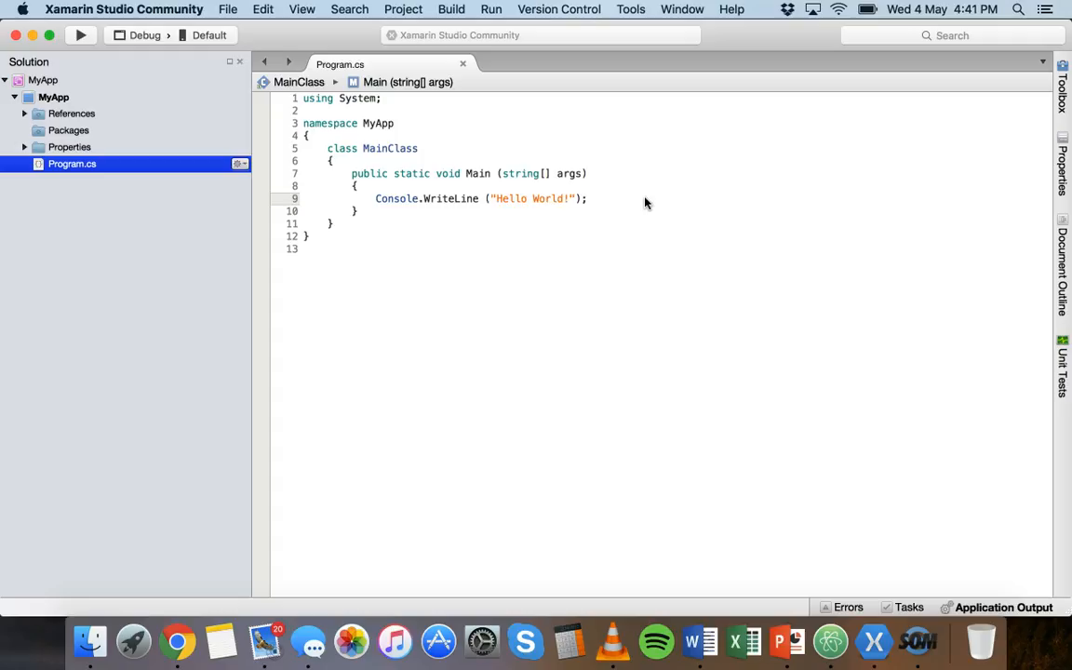
click(586, 198)
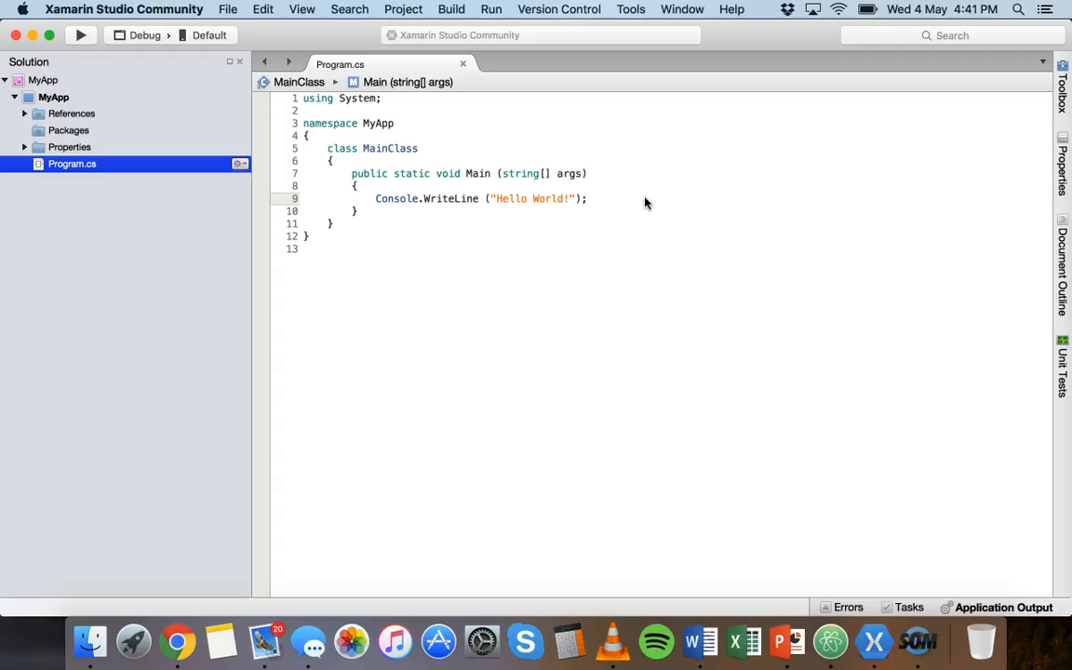
click(589, 197)
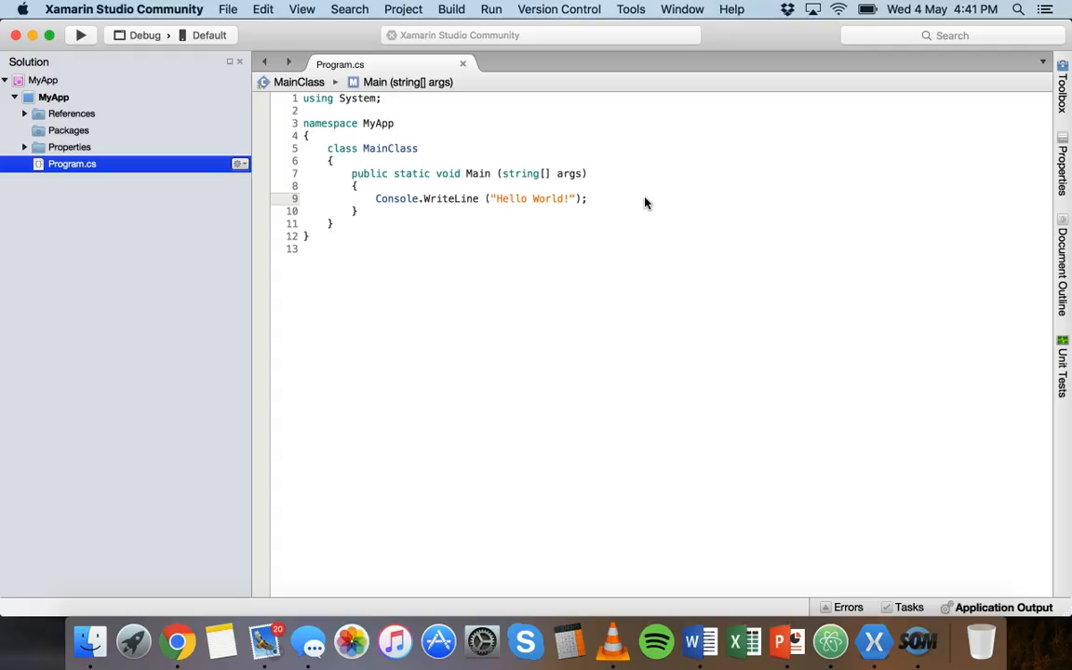
click(584, 198)
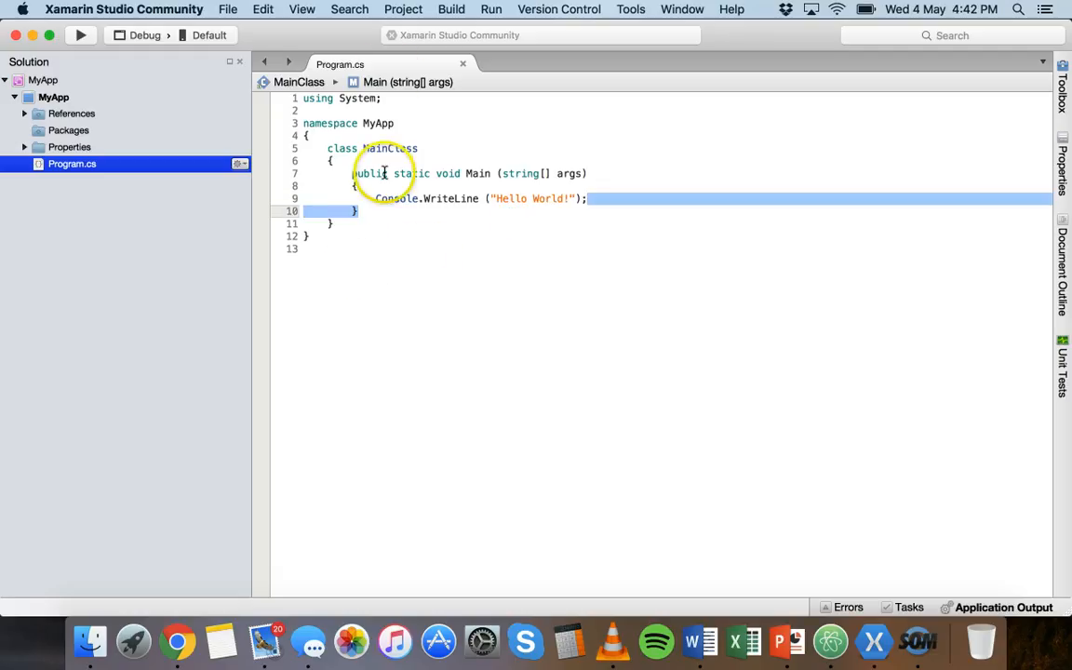
click(588, 198)
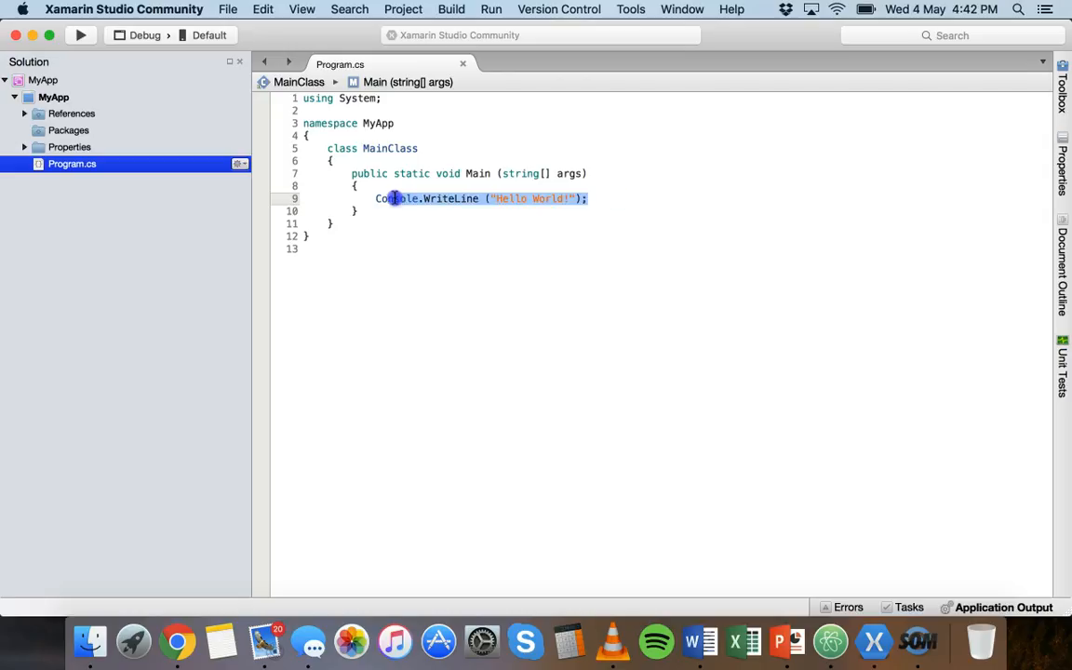
click(376, 197)
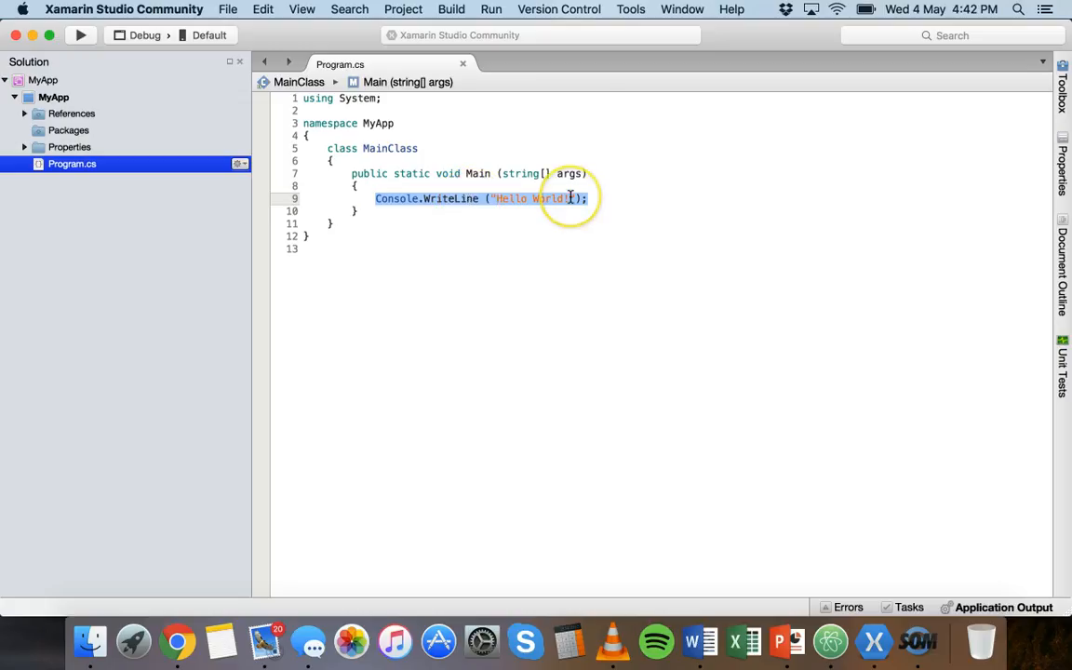
key(Delete)
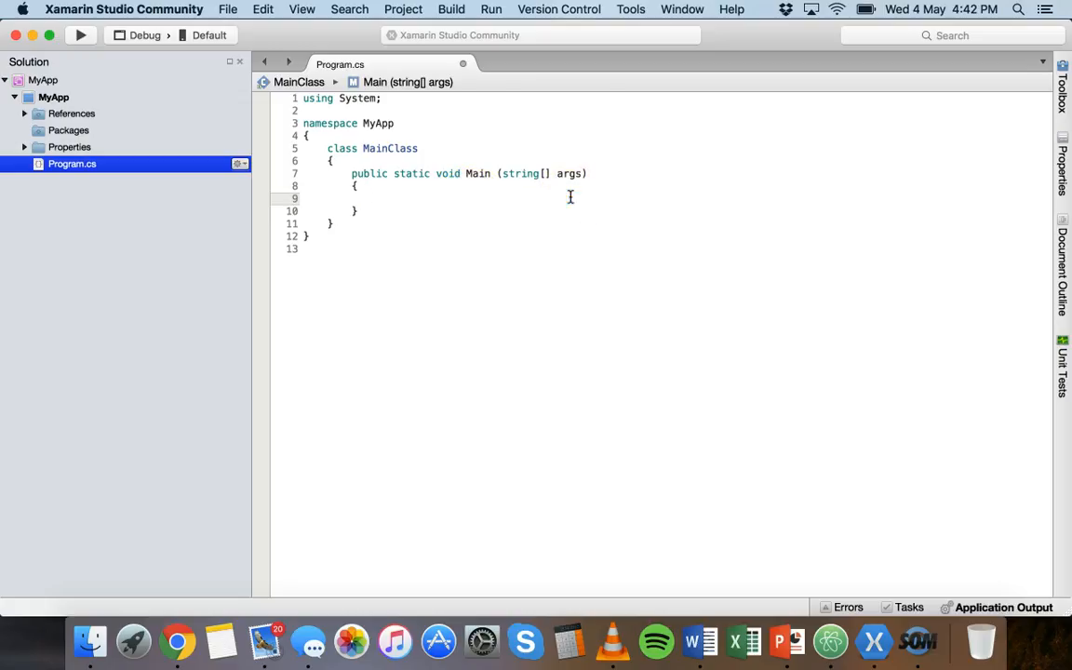
Declare an integer x initialised to 1 on the emptied line.
click(376, 197)
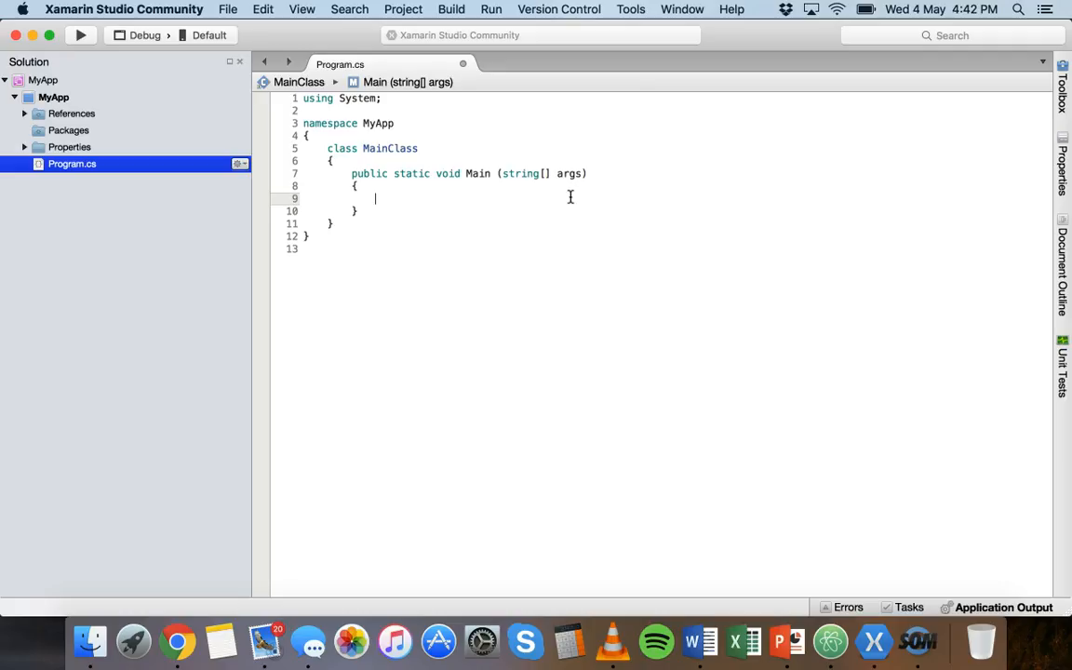
text(int)
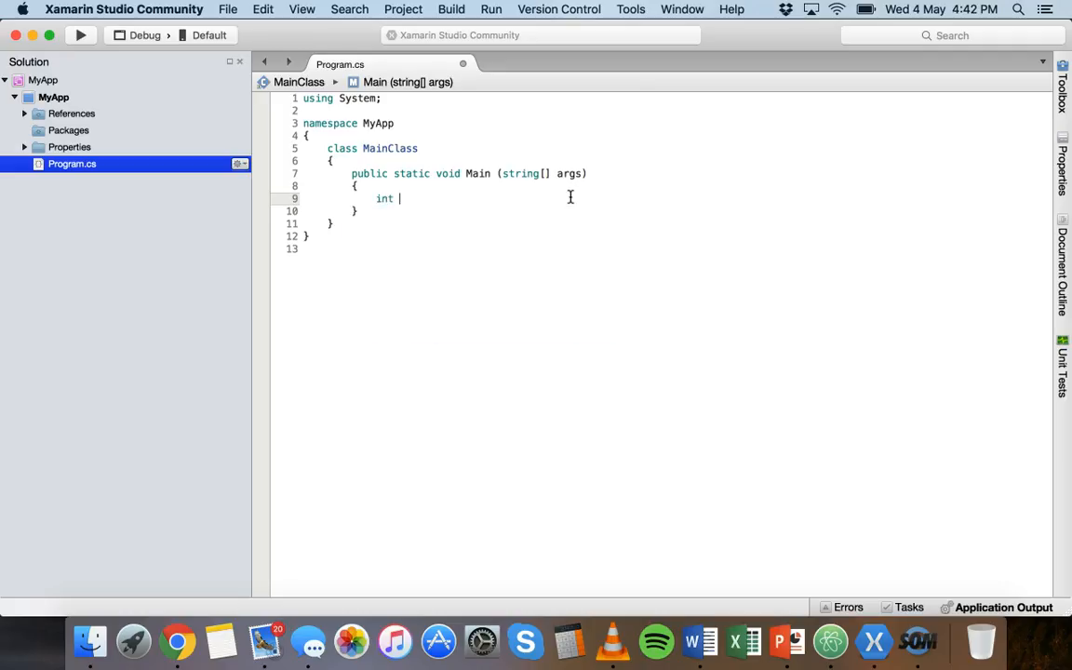
text(x =)
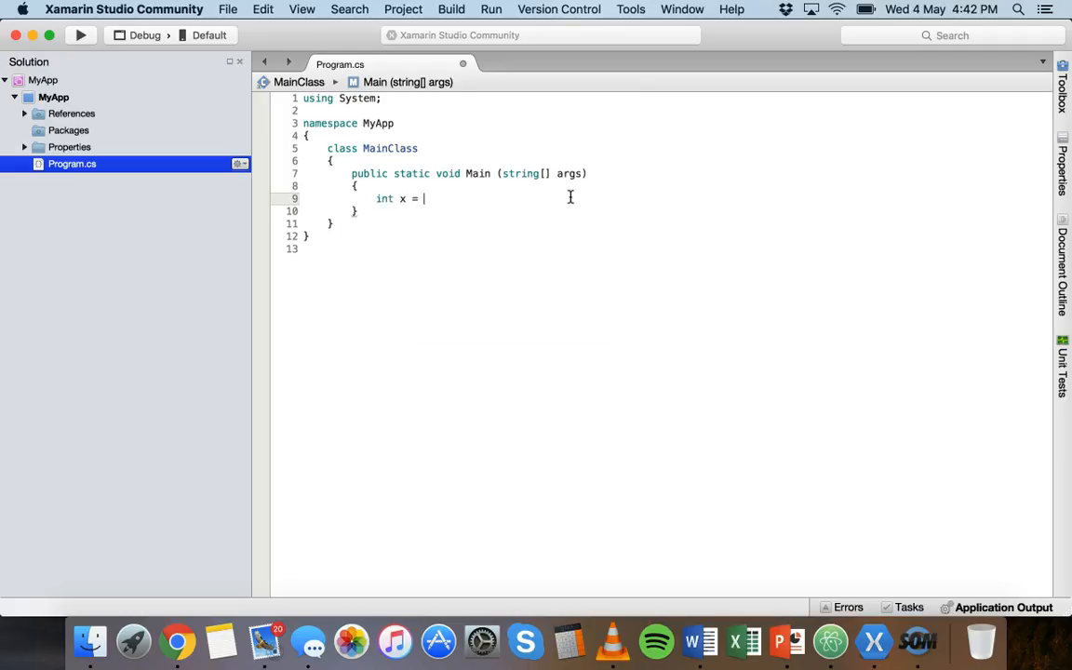
text(1)
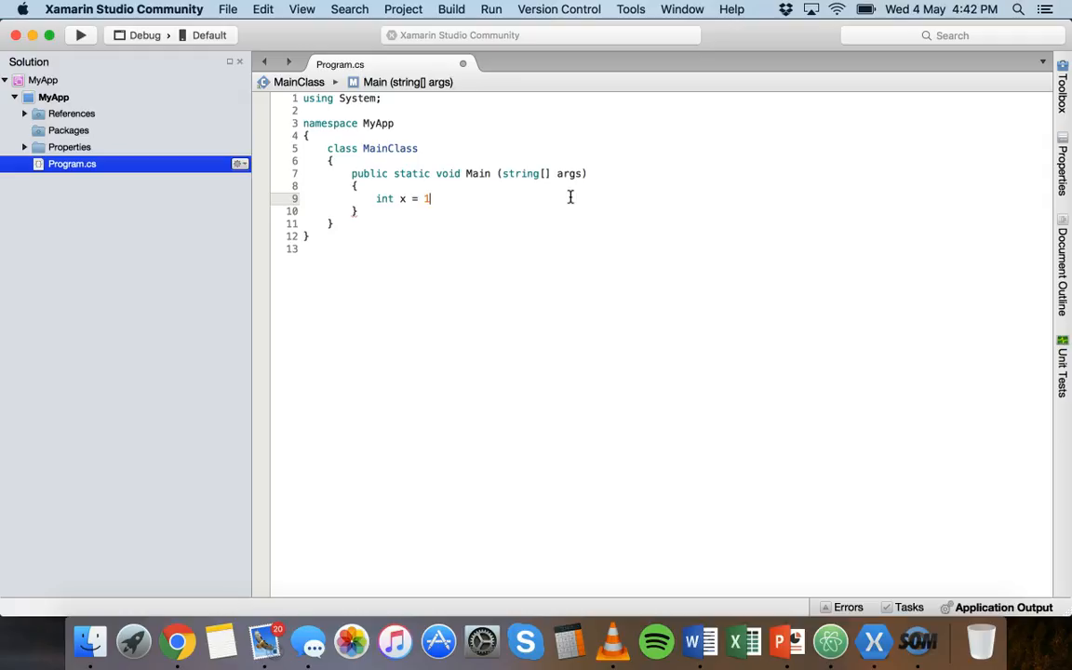
text(;)
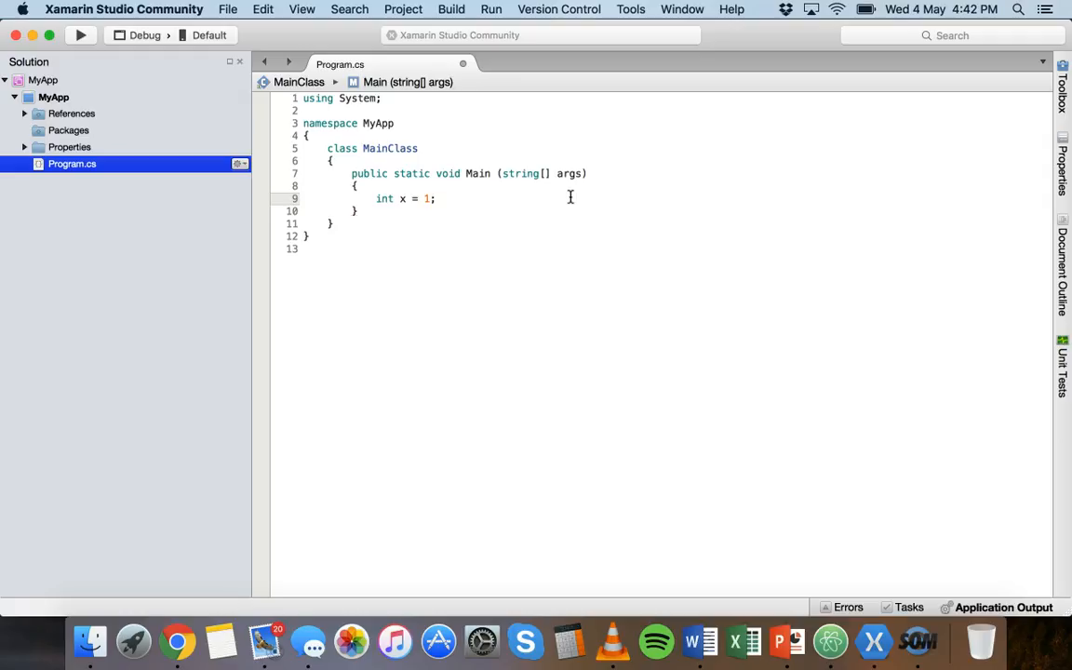
click(435, 198)
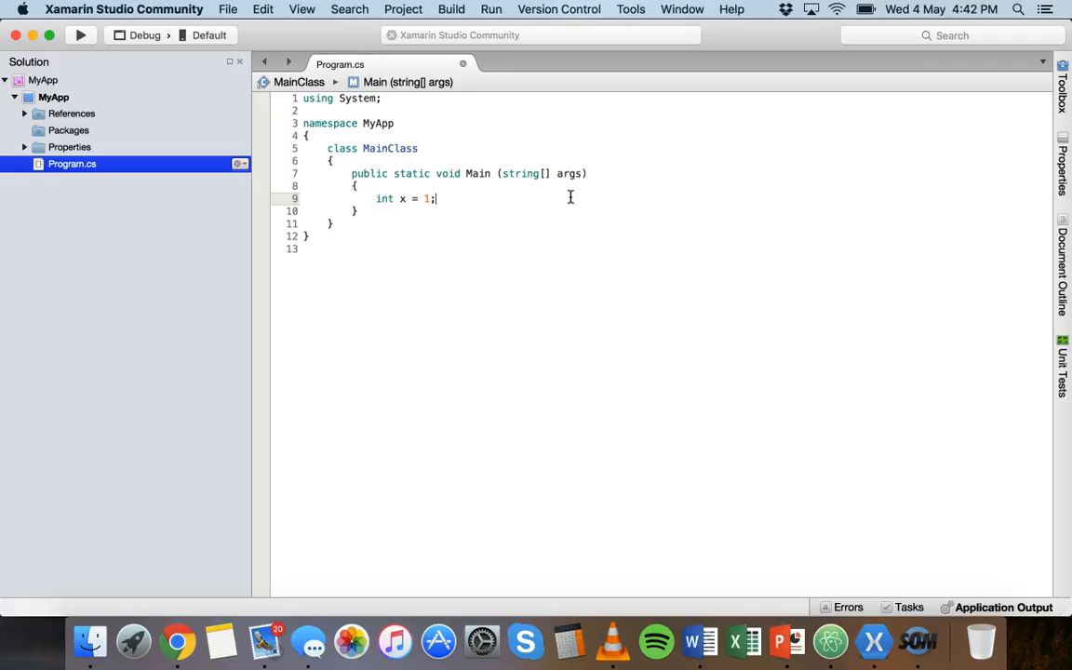
Add an empty while (x < 10) loop on a new line after the declaration.
key(Return)
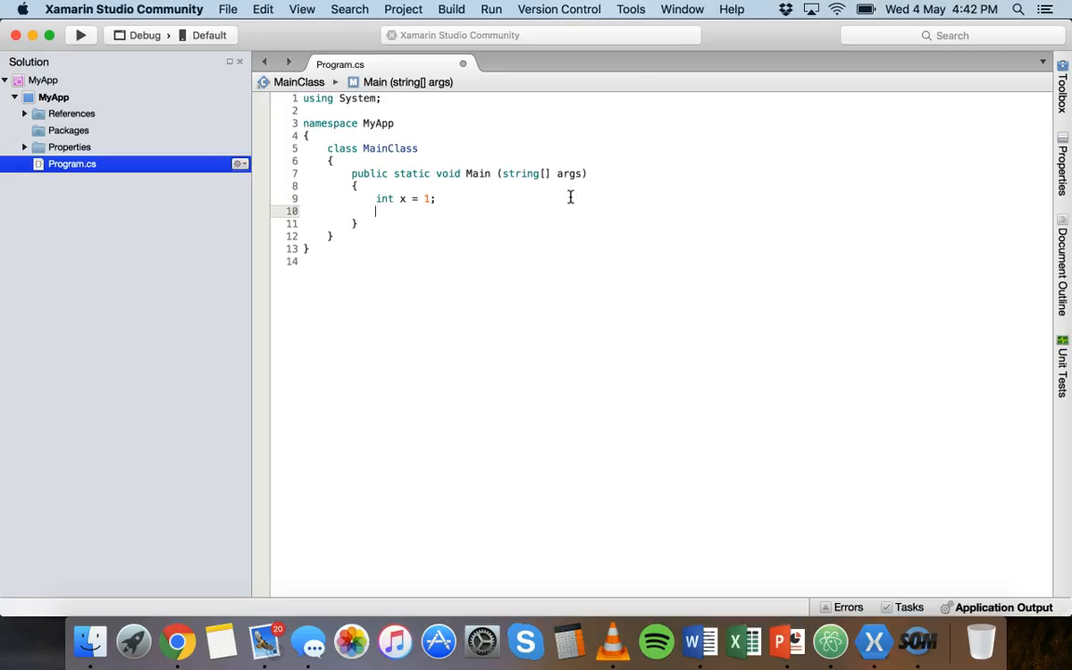
text(while)
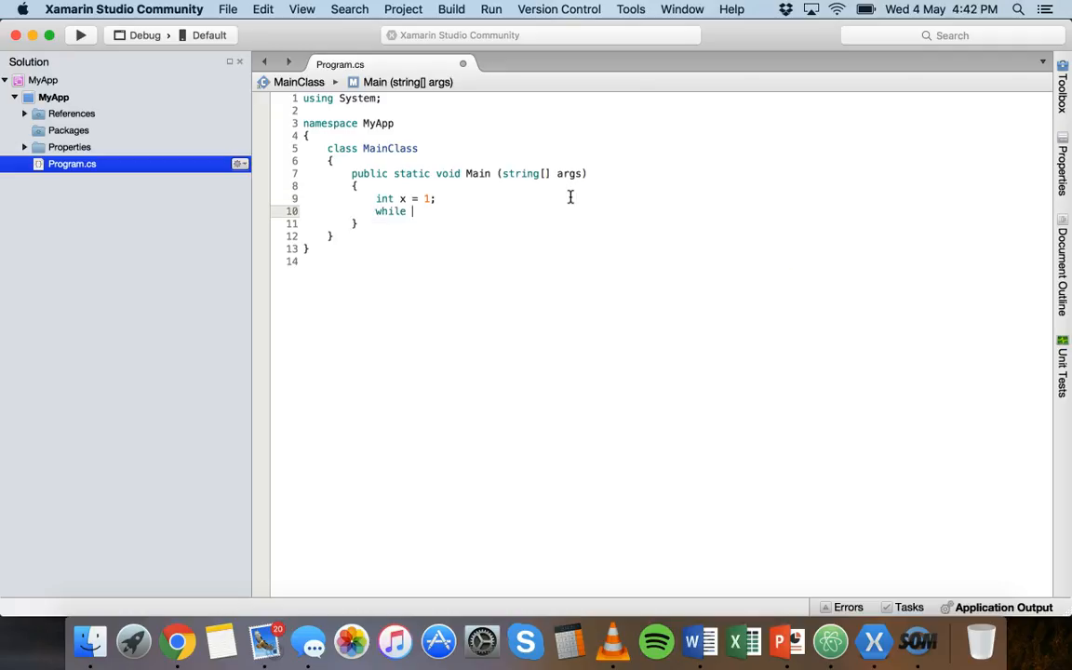
text(()
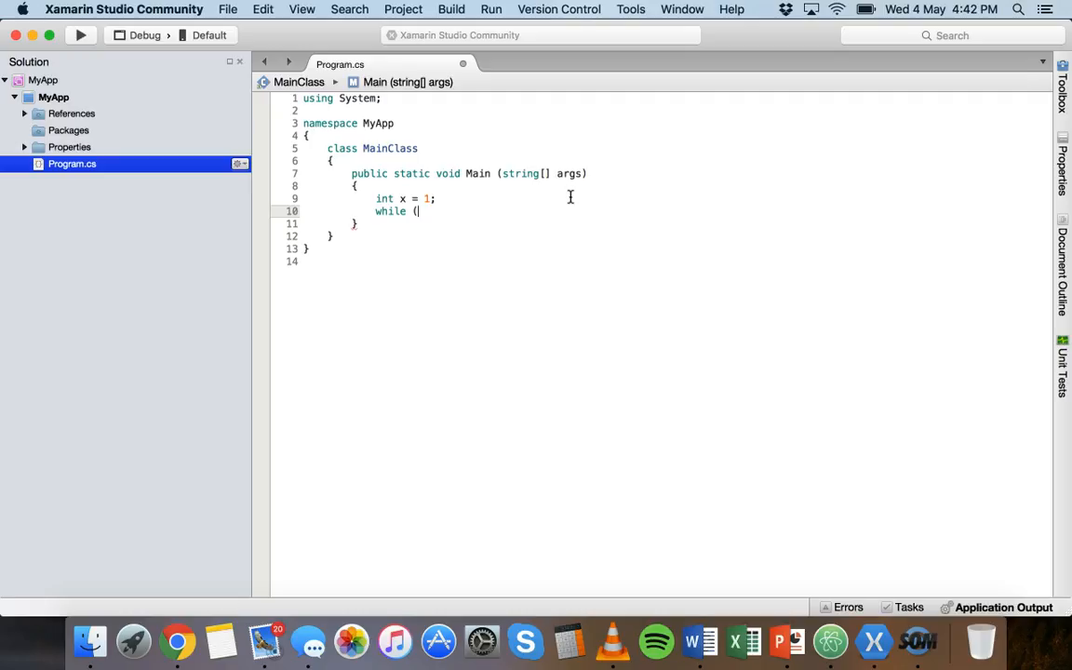
text(x<)
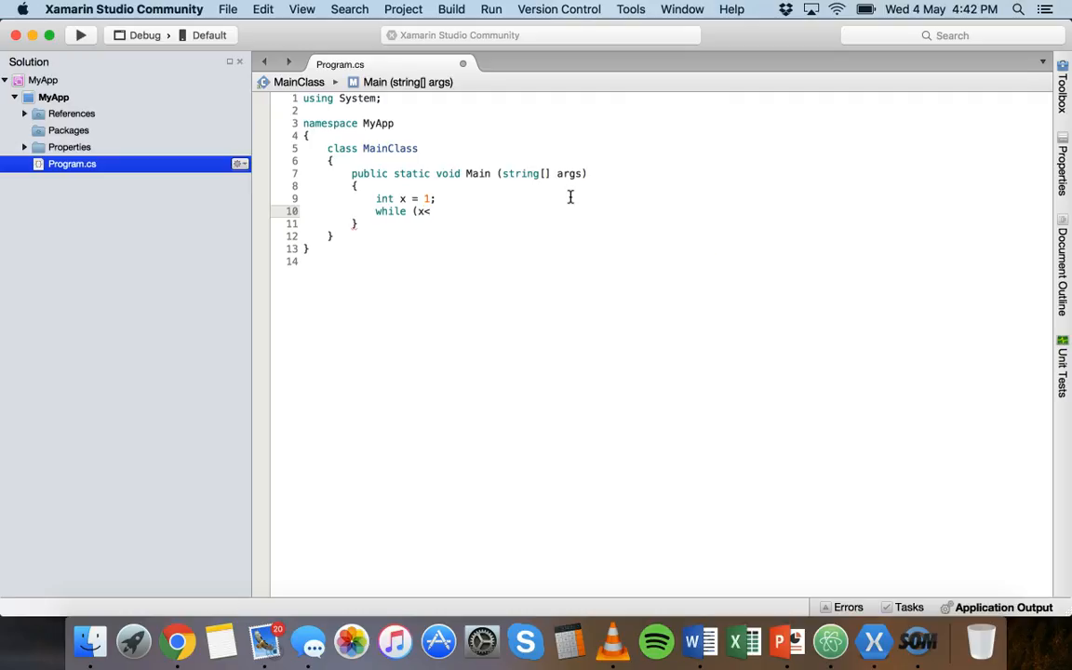
text(10))
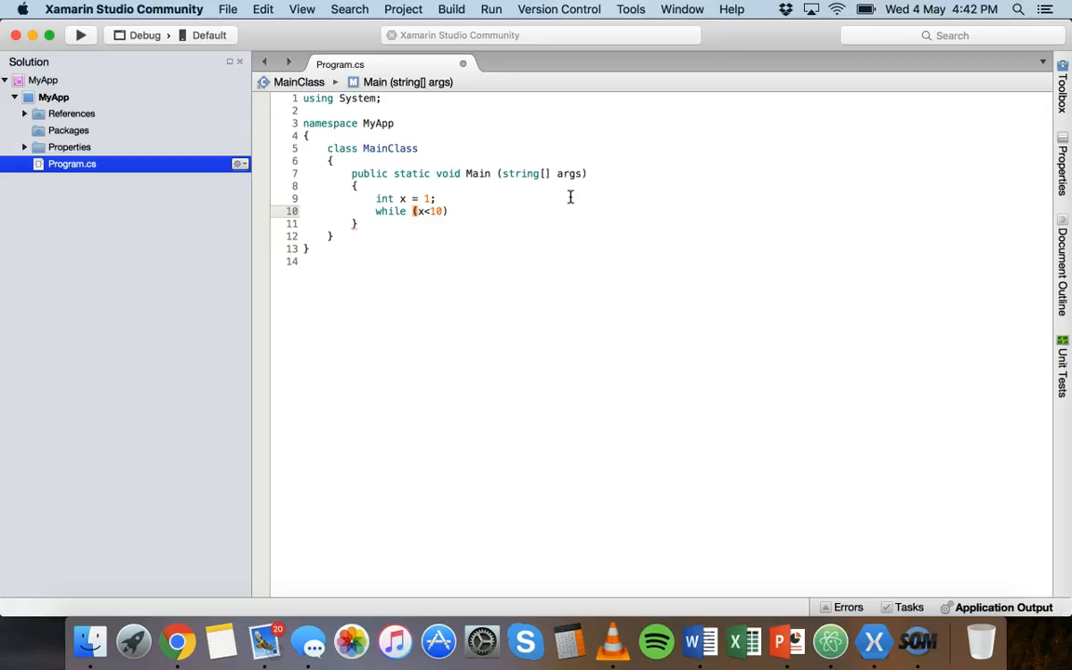
text())
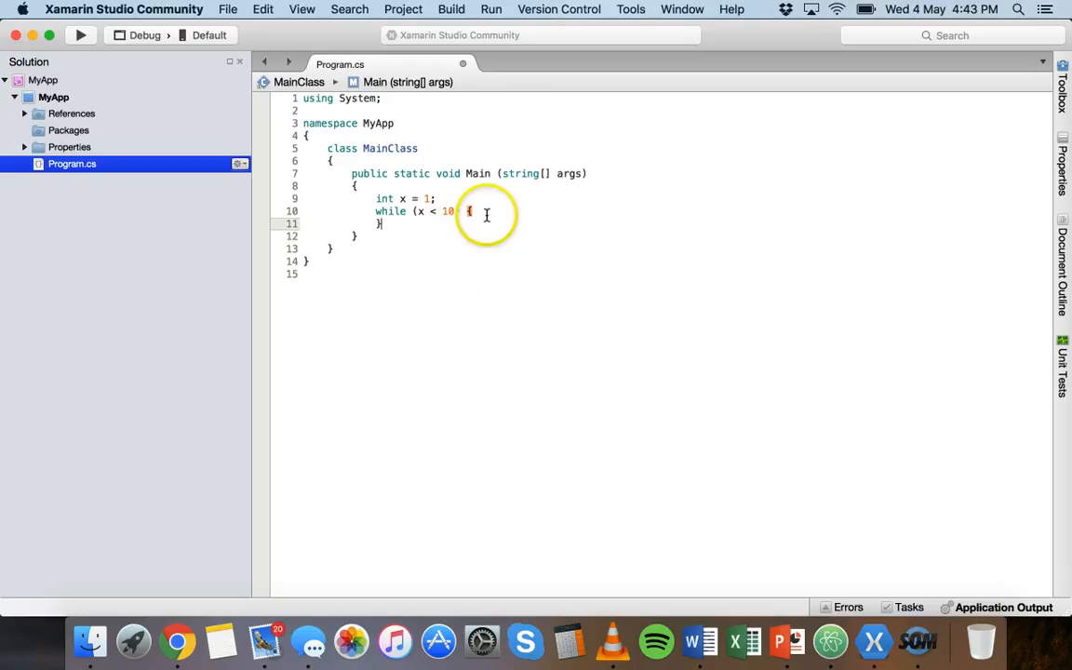
text())
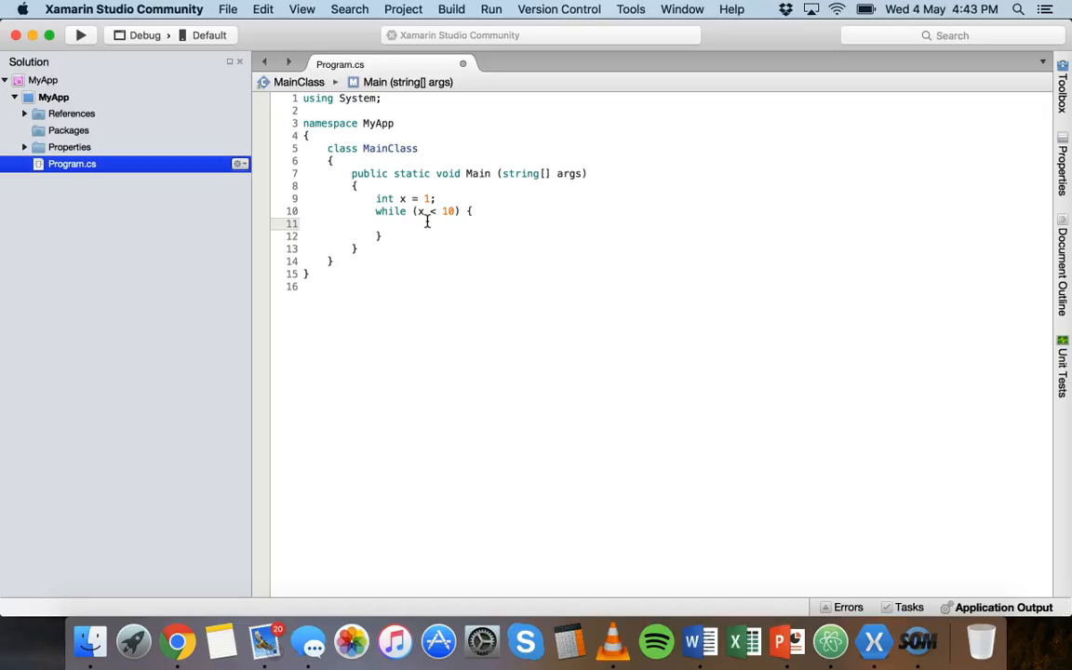
Write x++; inside the loop body, replacing the longhand x + 1, and move to the line below.
click(400, 224)
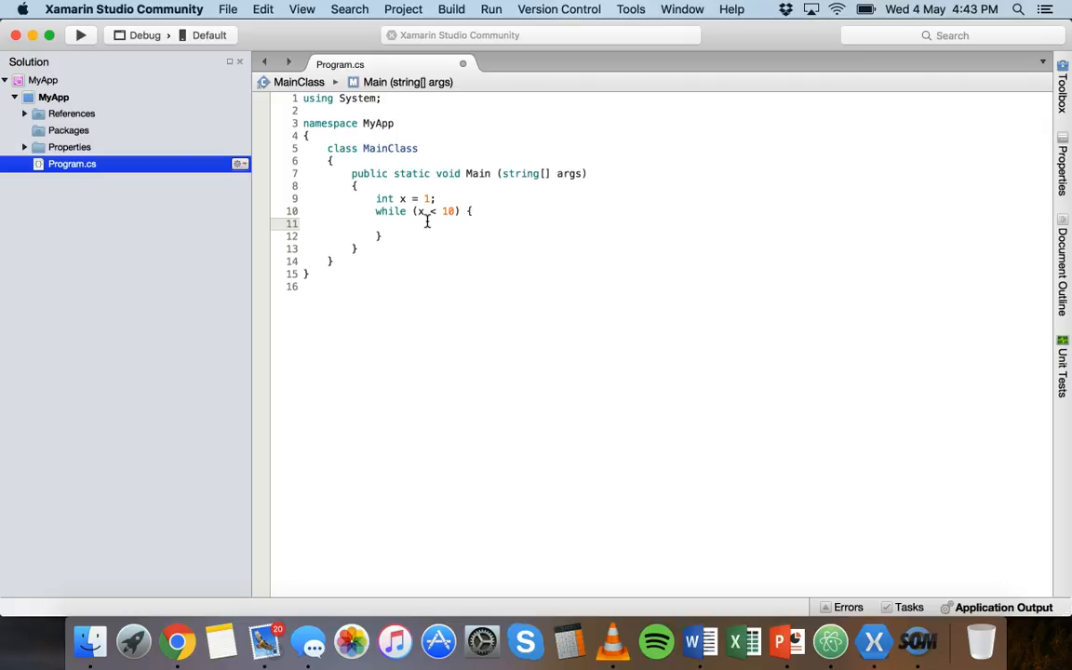
text(x = x)
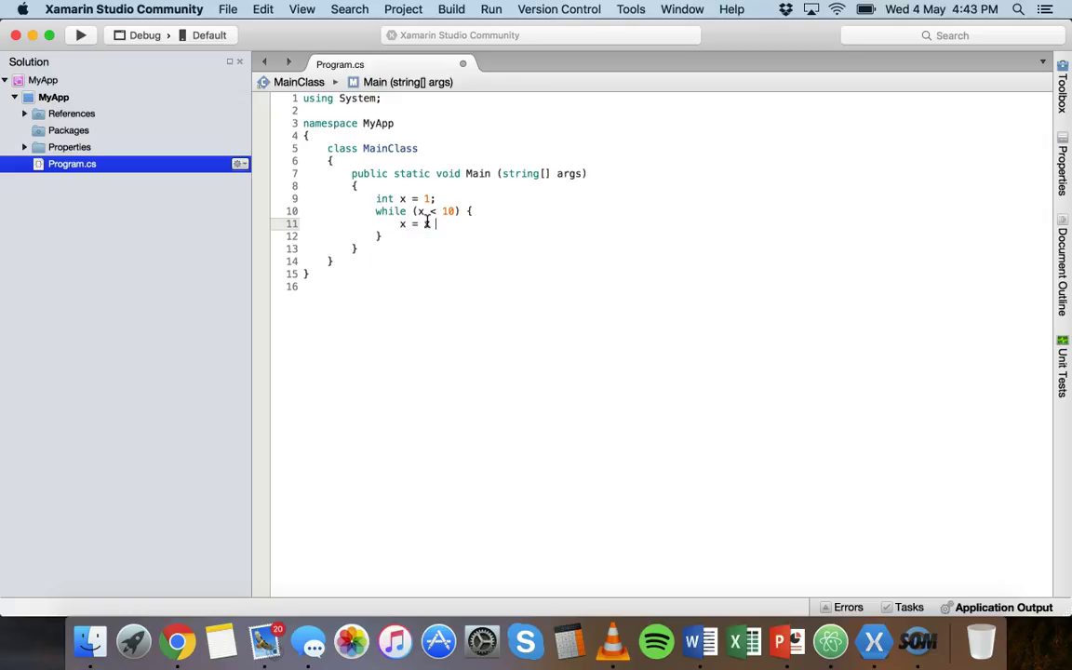
text(+ 1;)
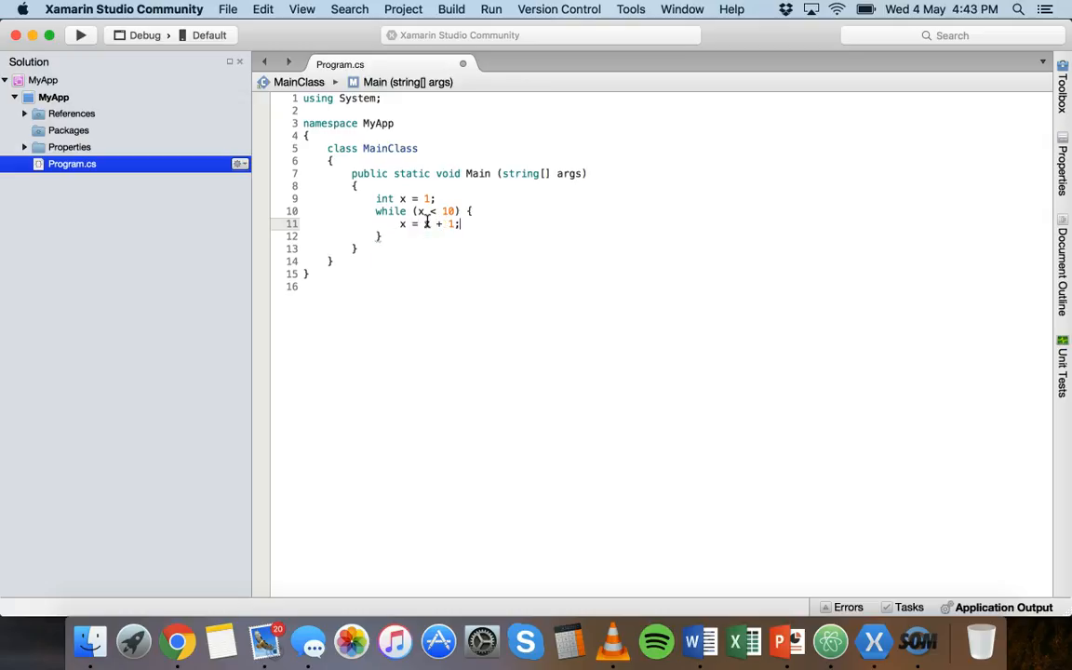
key(backspace)
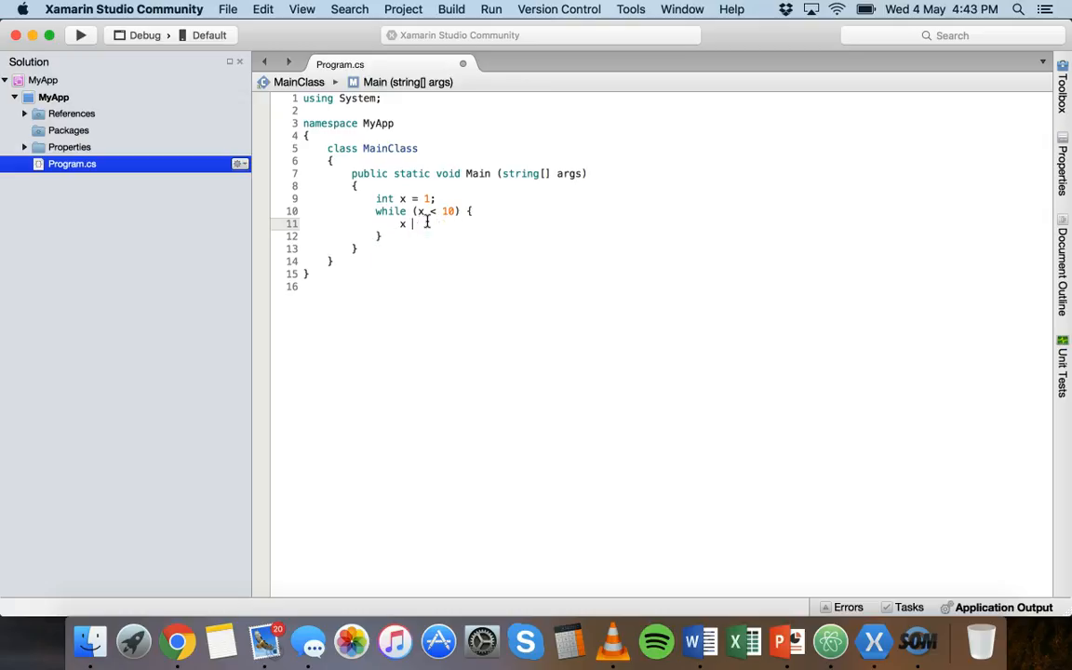
text(++)
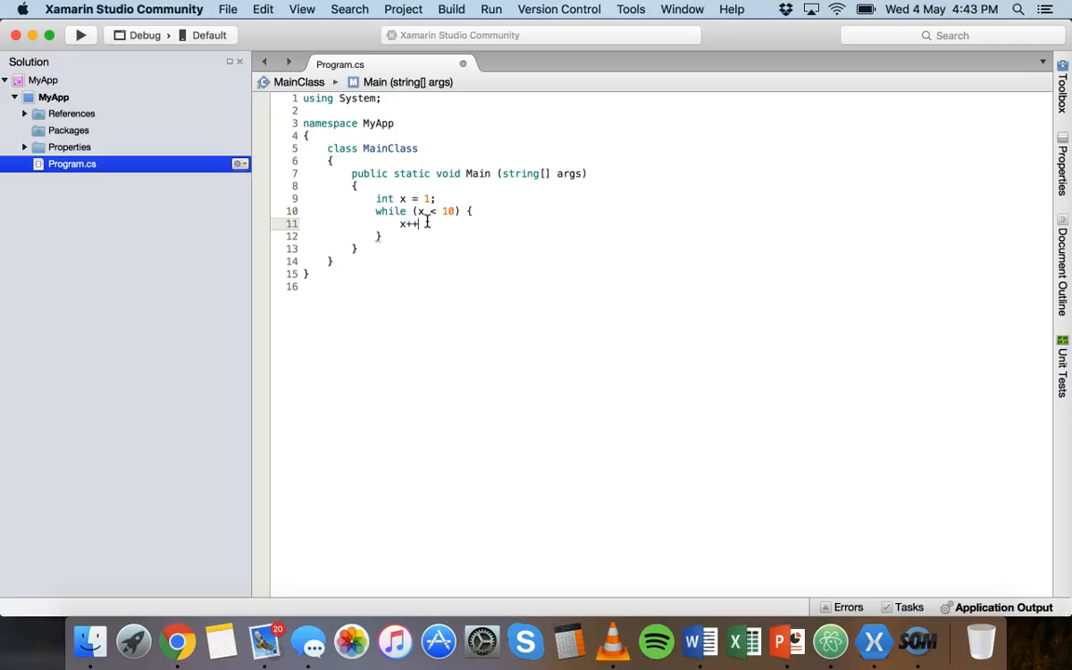
text(;)
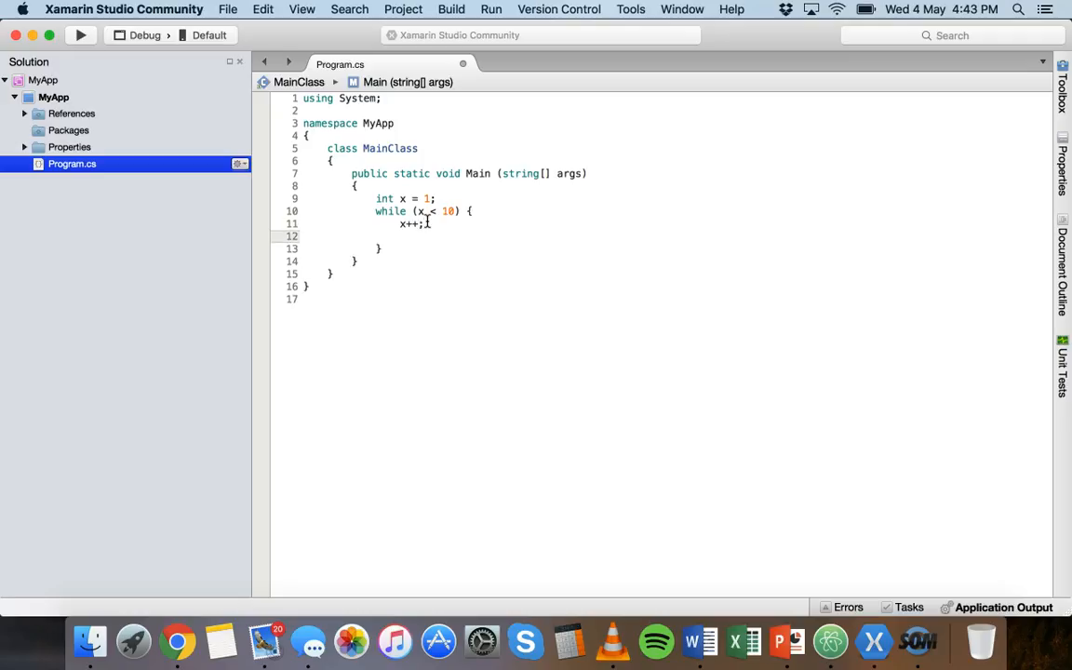
click(401, 234)
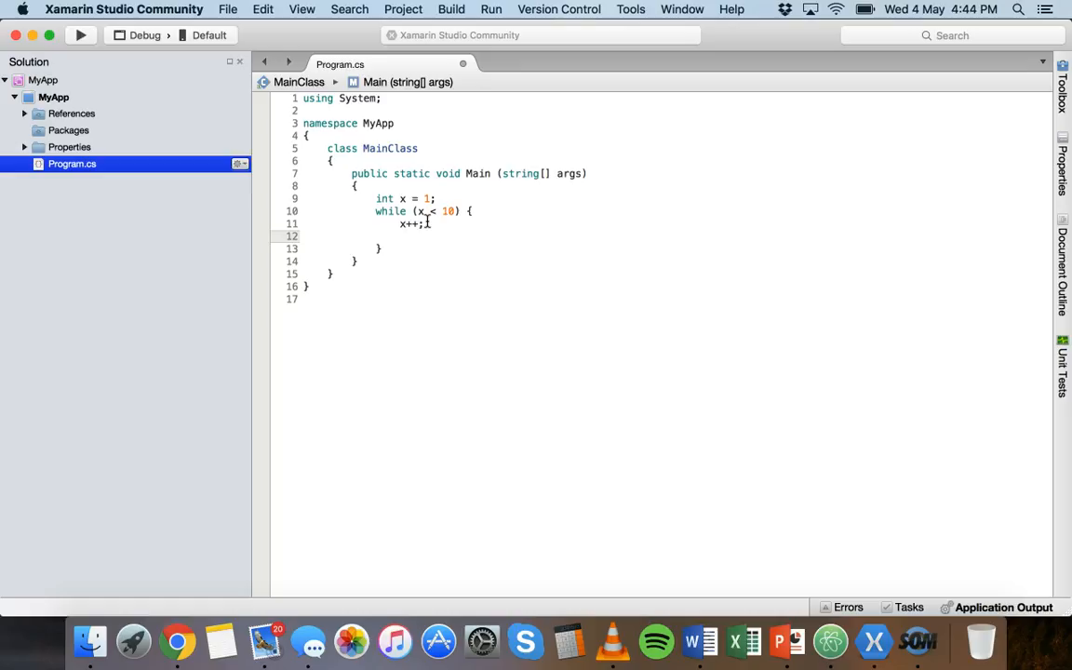
Print x inside the loop with Console.WriteLine (x); via the IntelliSense suggestion.
text(Console.WriteLine()
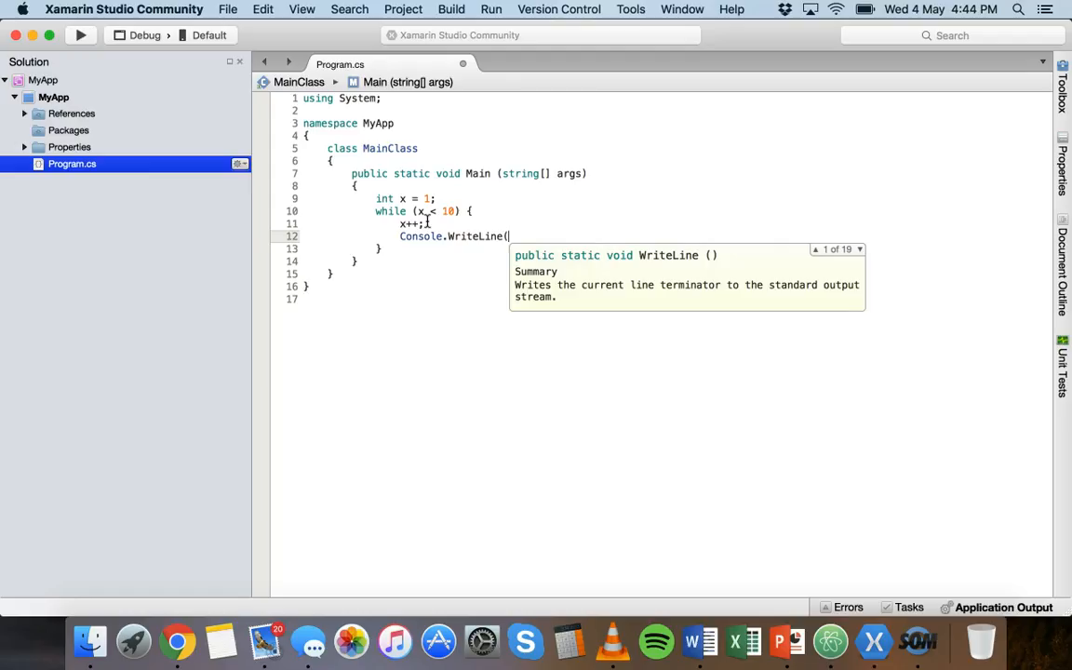
text(x);)
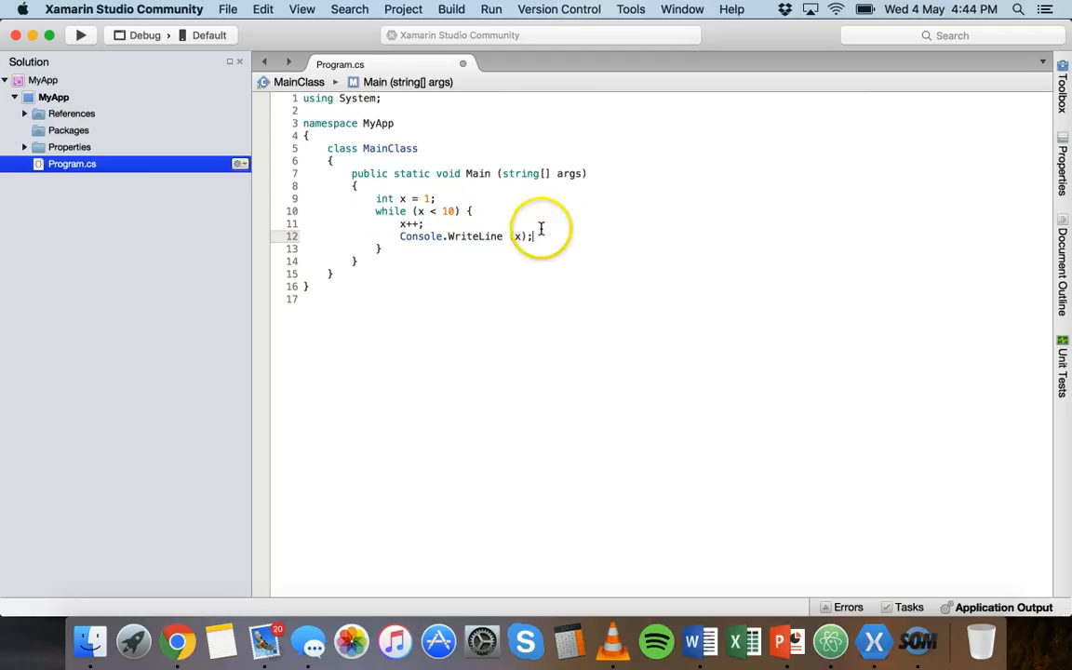
mouse_move(395, 205)
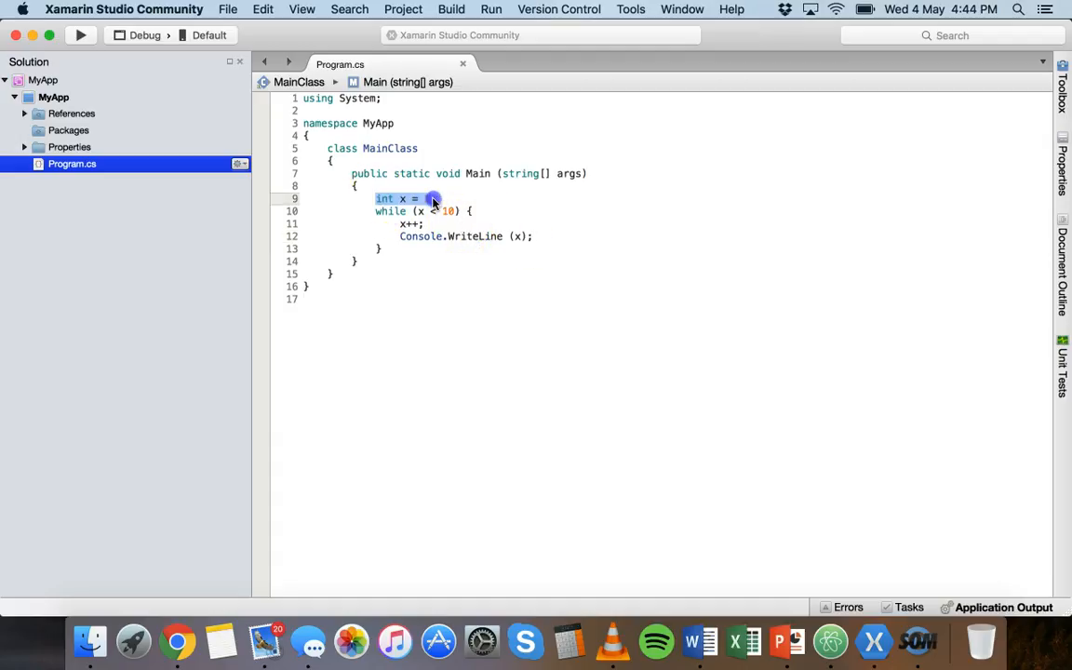
text(1;)
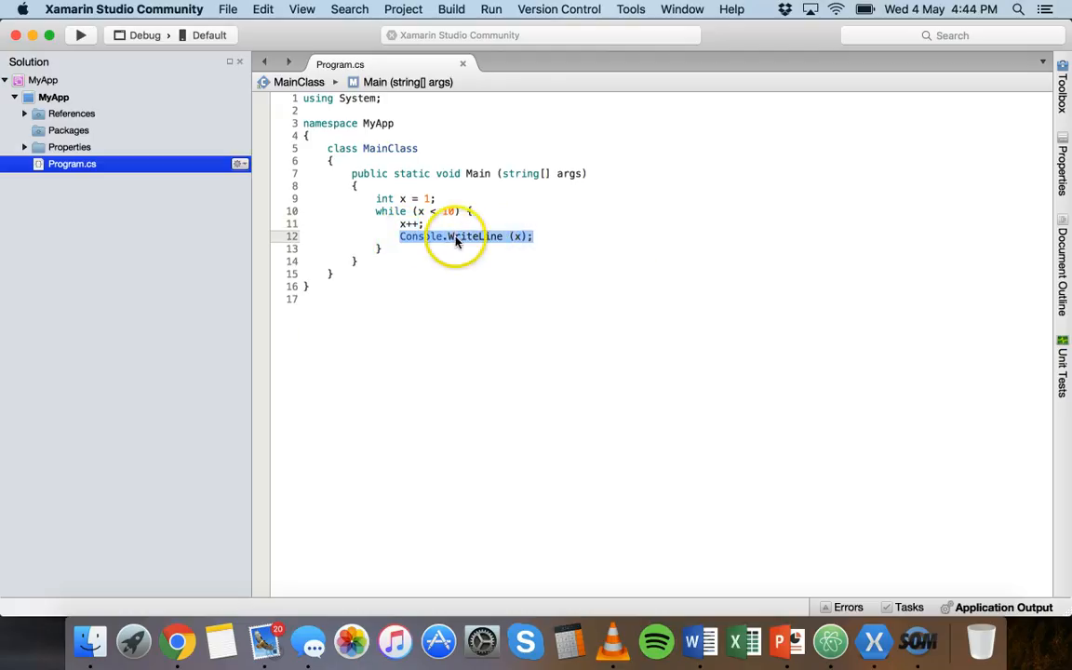
mouse_move(417, 253)
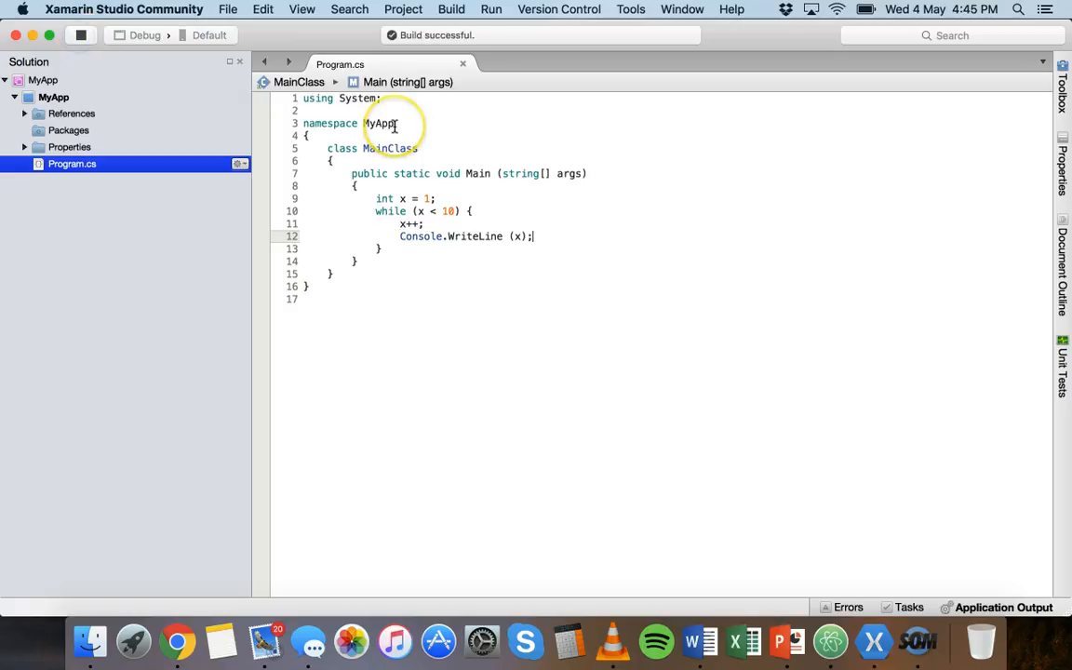
Run the program and review the console output of numbers 2 through 10.
click(491, 8)
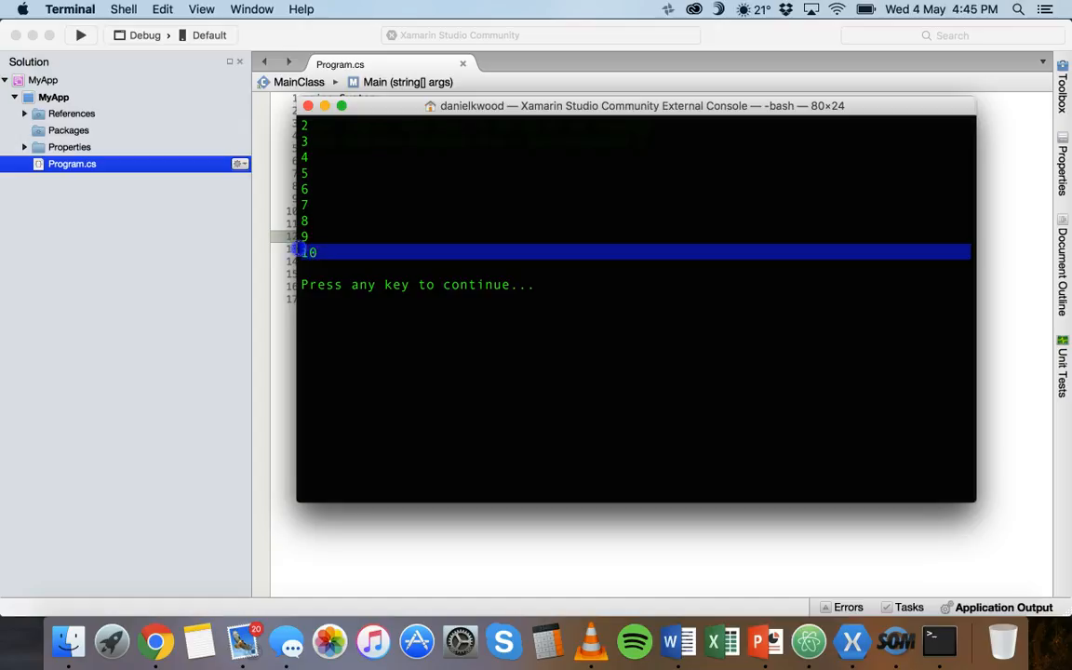
drag(643, 104, 685, 123)
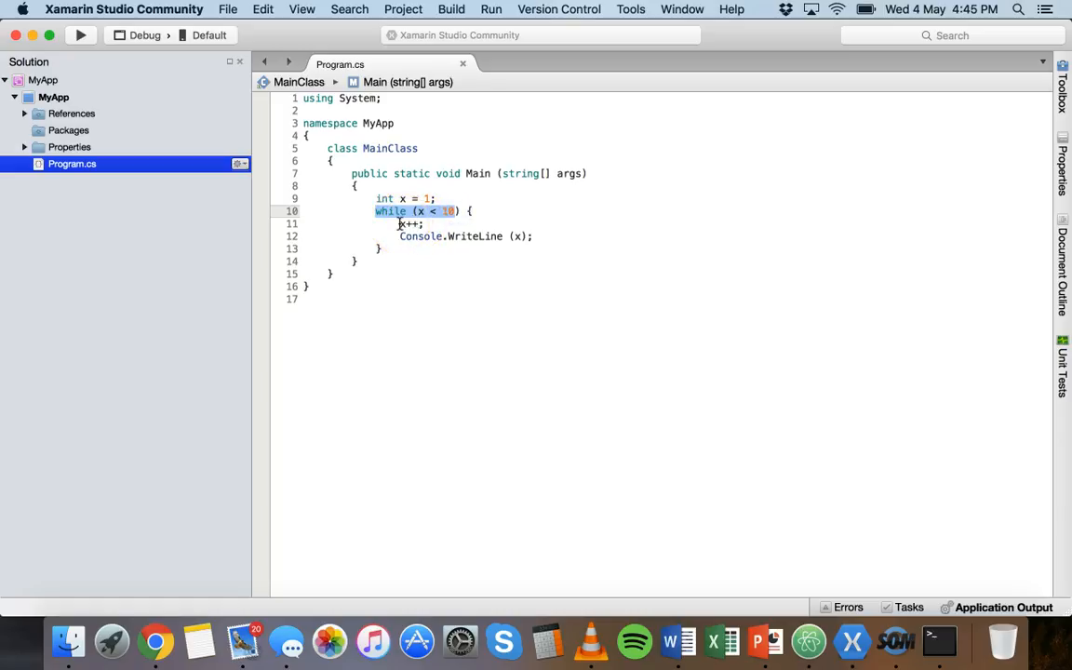
click(411, 223)
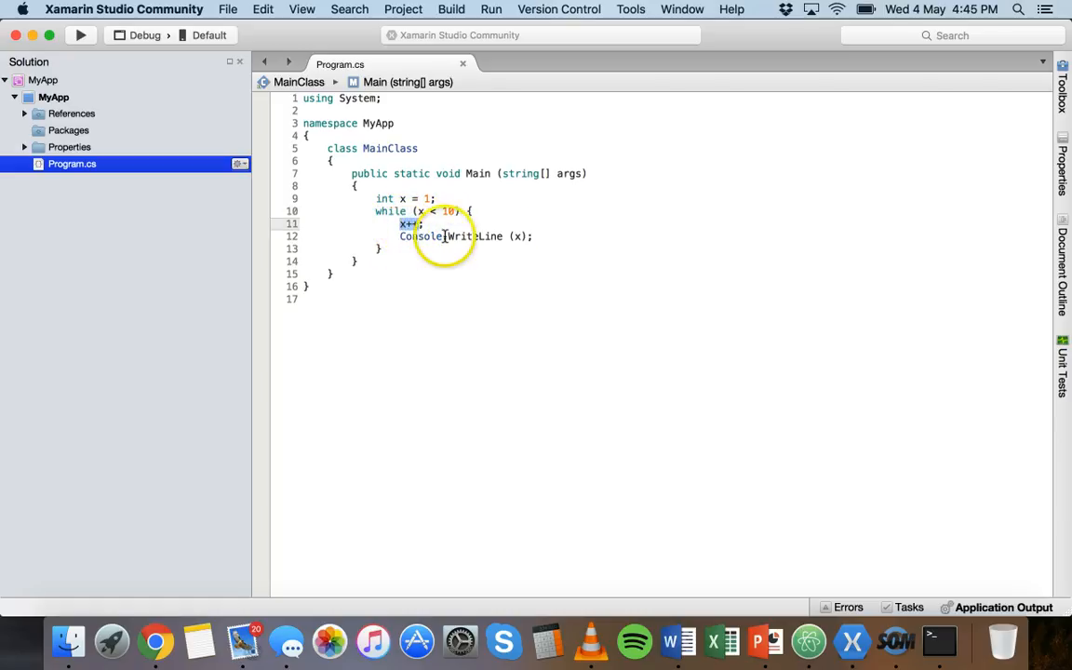
click(81, 33)
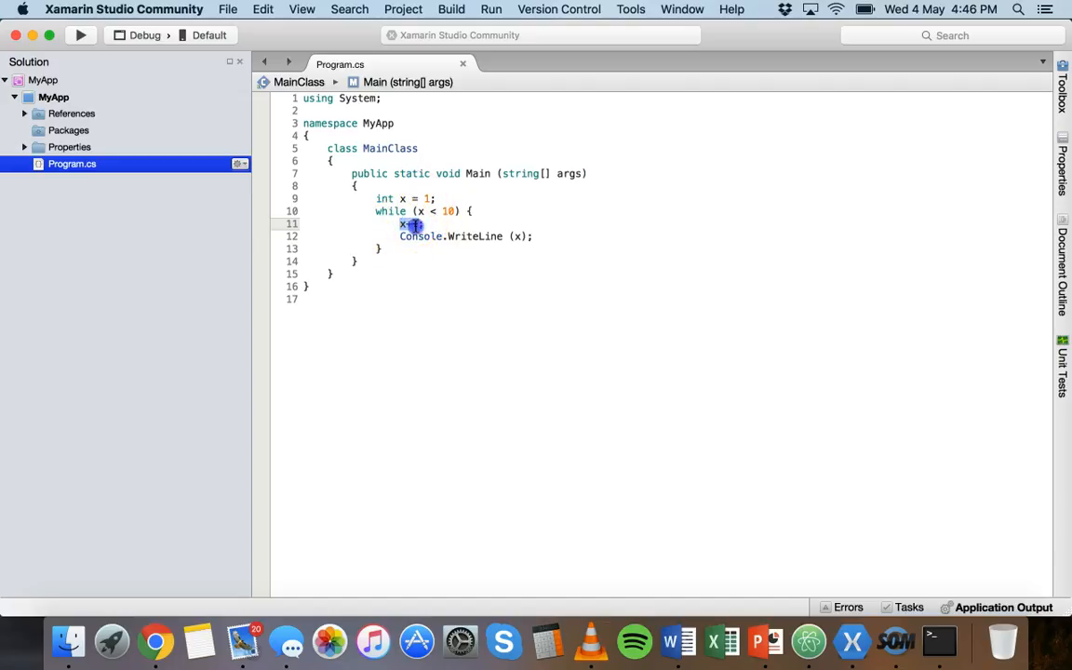
click(394, 246)
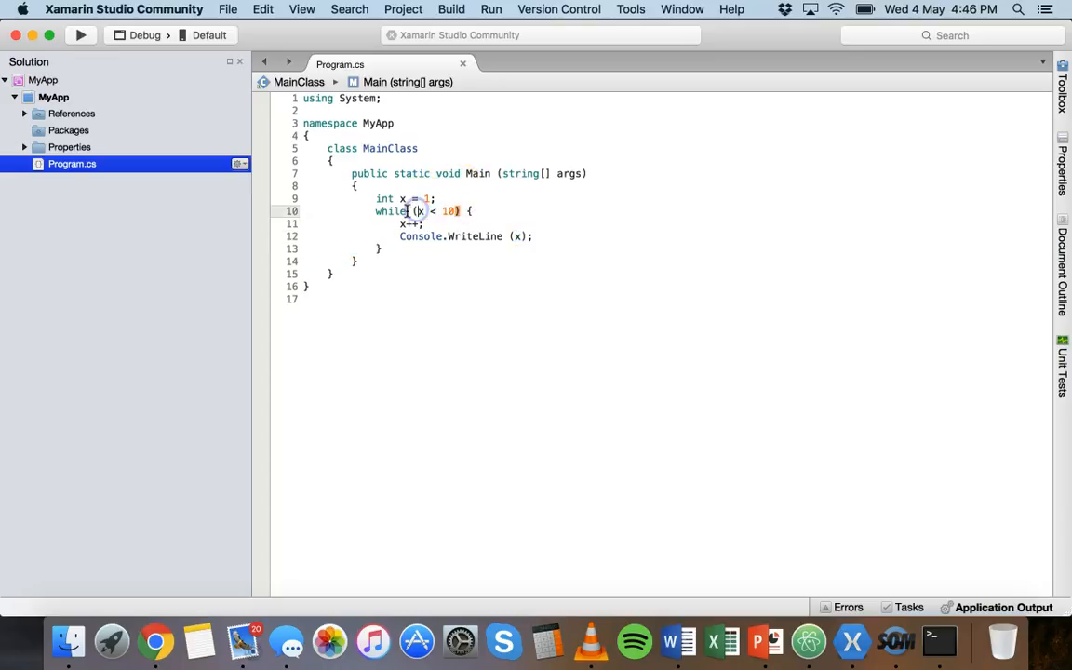
double_click(417, 212)
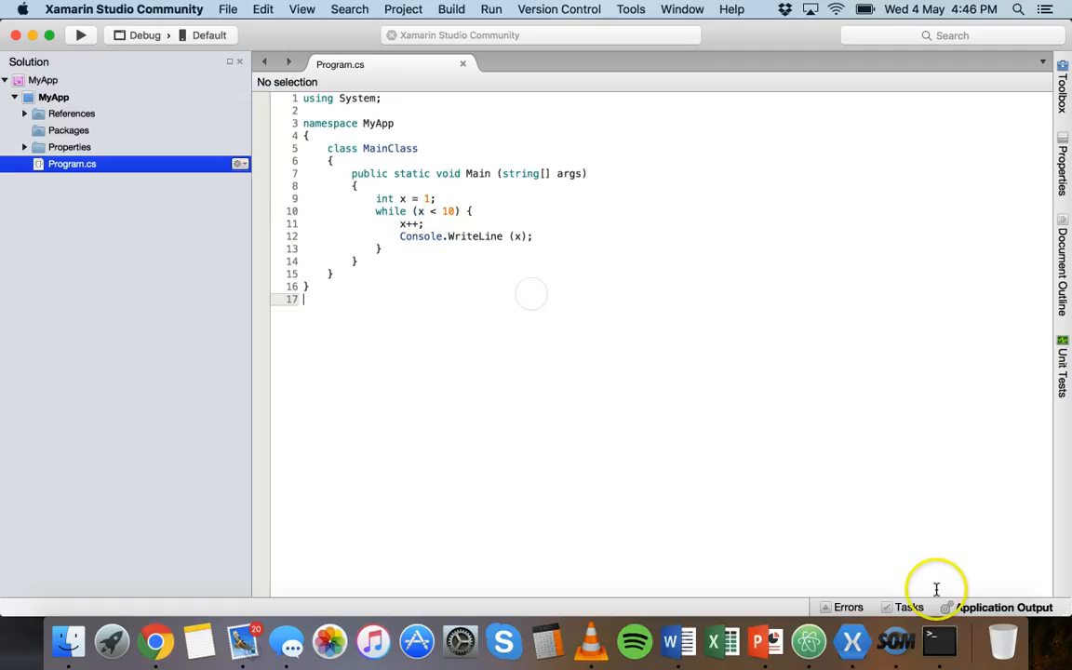
Run the program again to confirm the console prints 2 through 10.
click(80, 33)
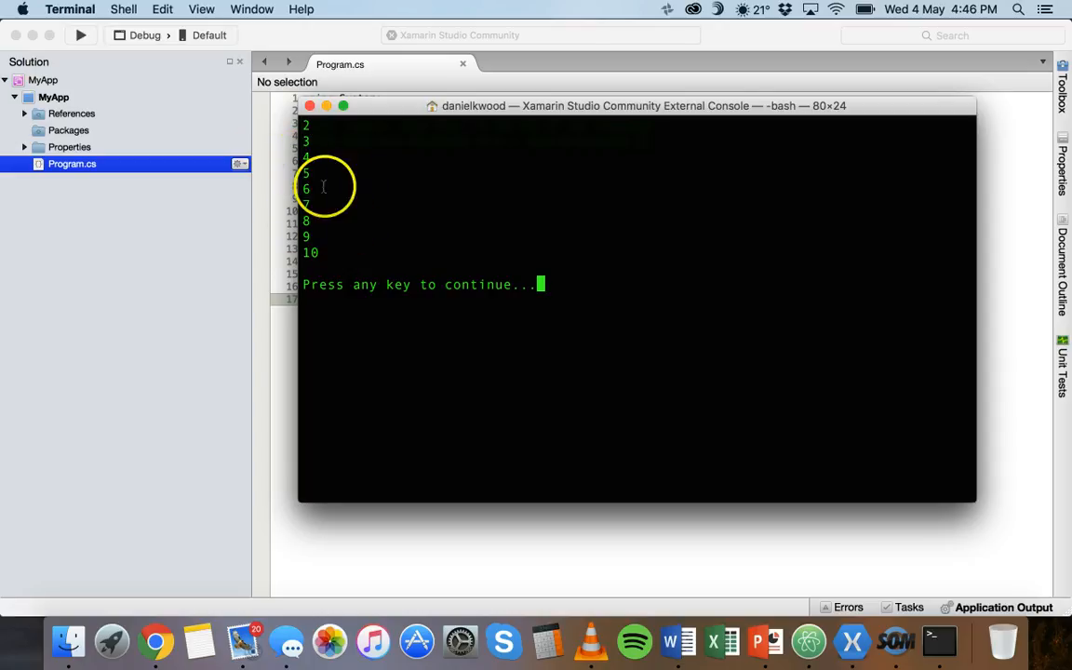
mouse_move(350, 261)
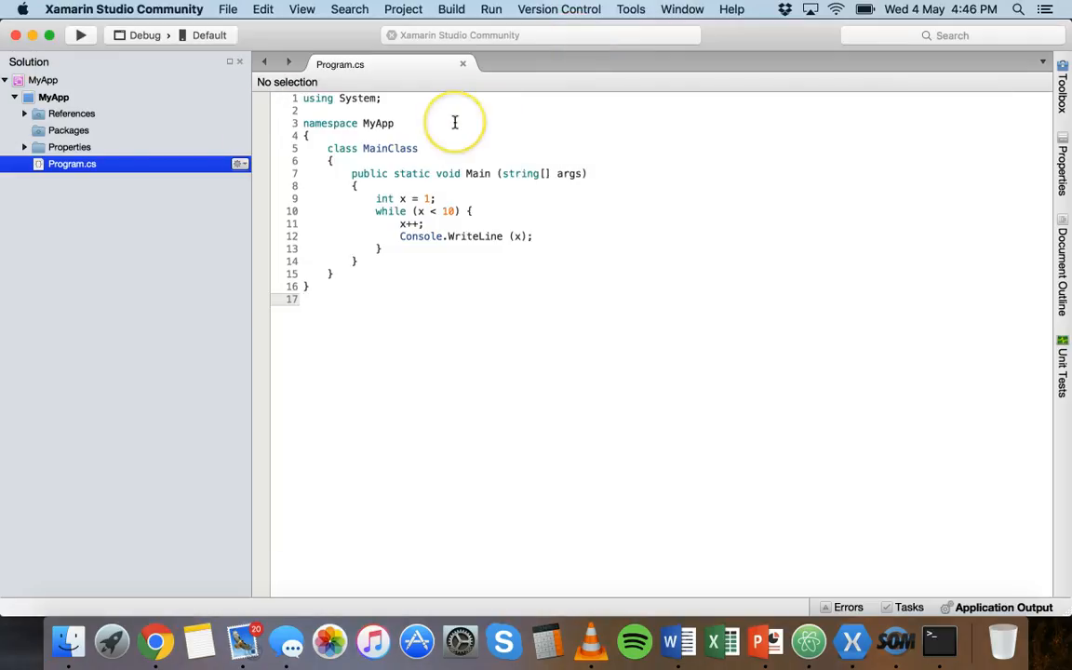
mouse_move(812, 358)
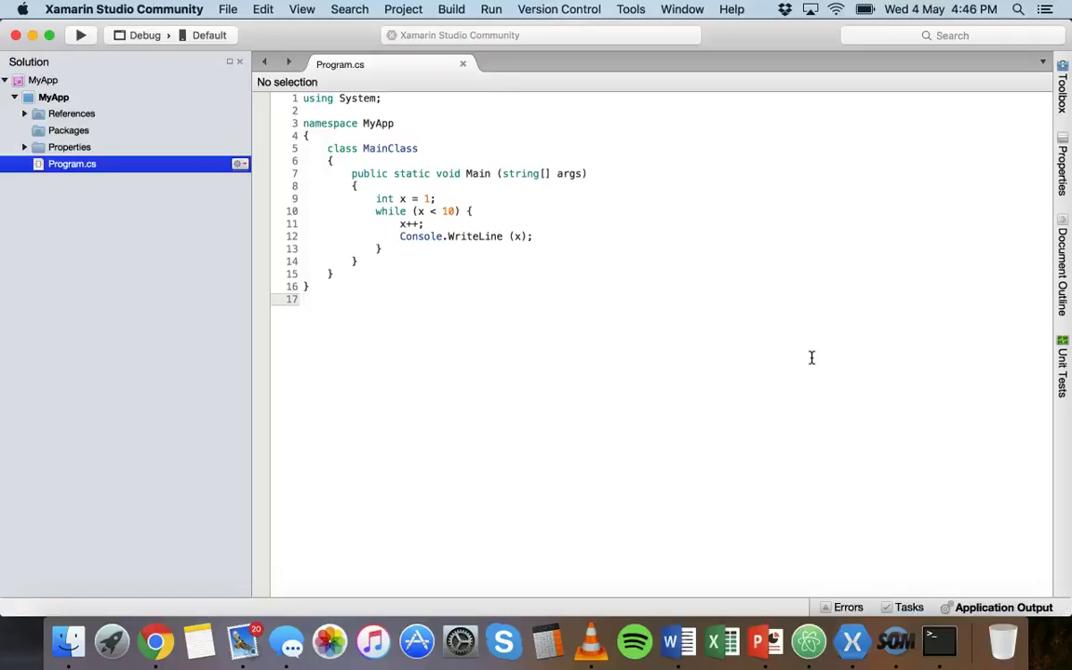
click(302, 298)
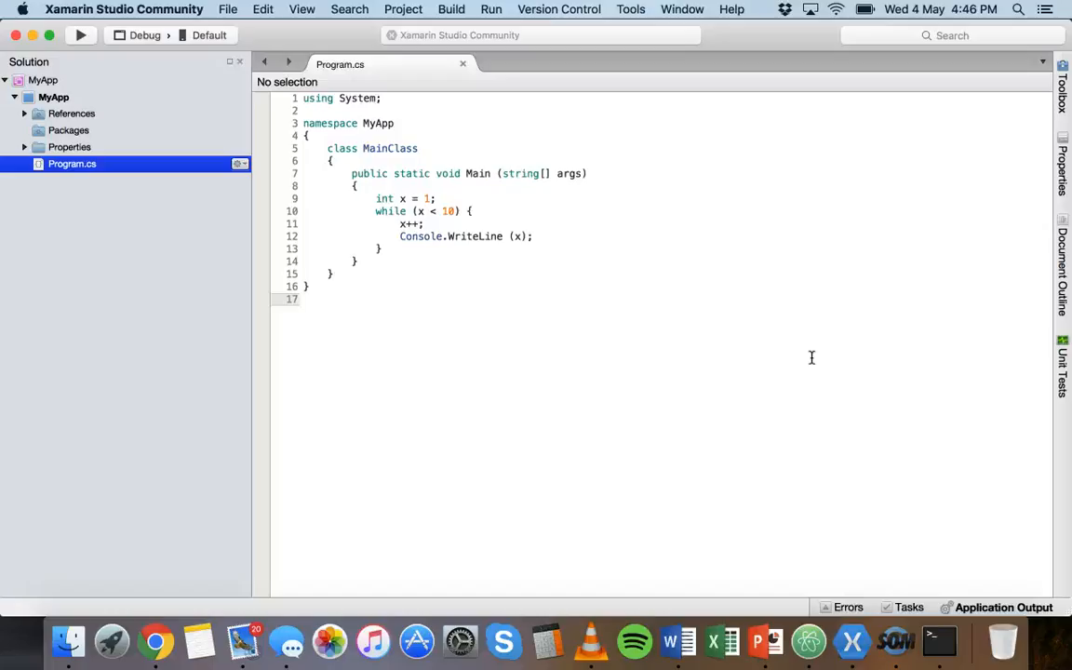
click(304, 298)
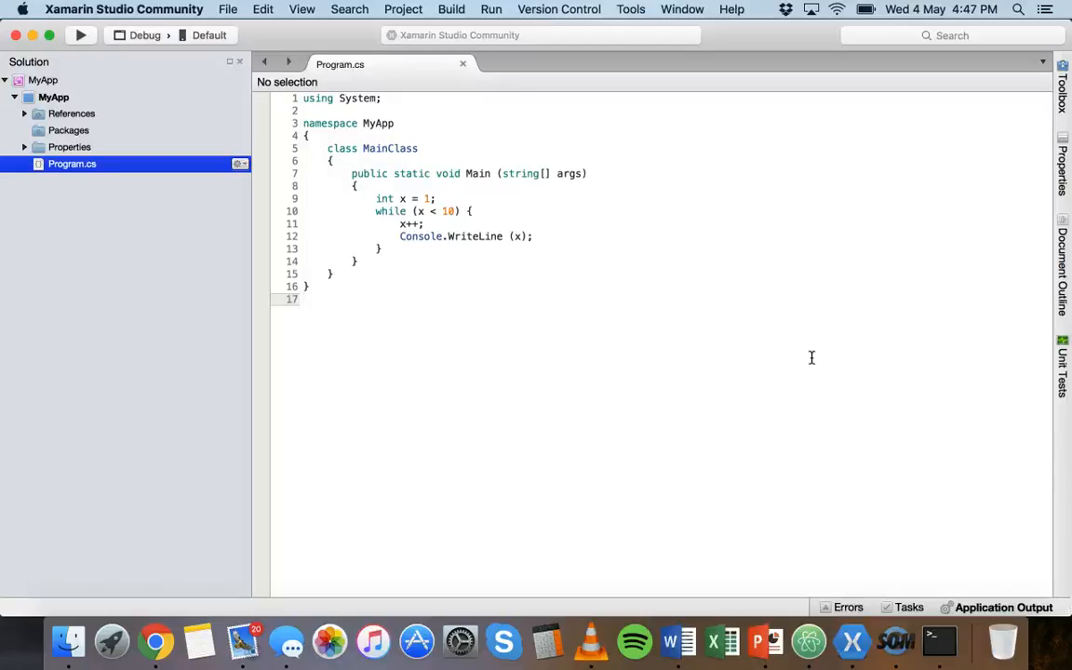
click(304, 298)
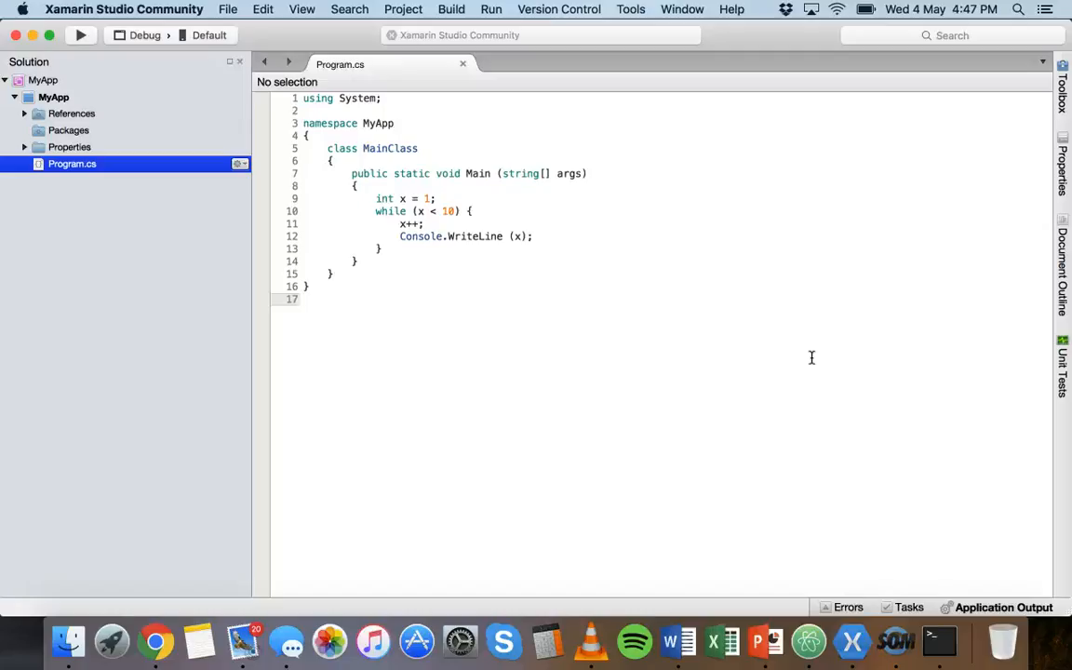
mouse_move(585, 192)
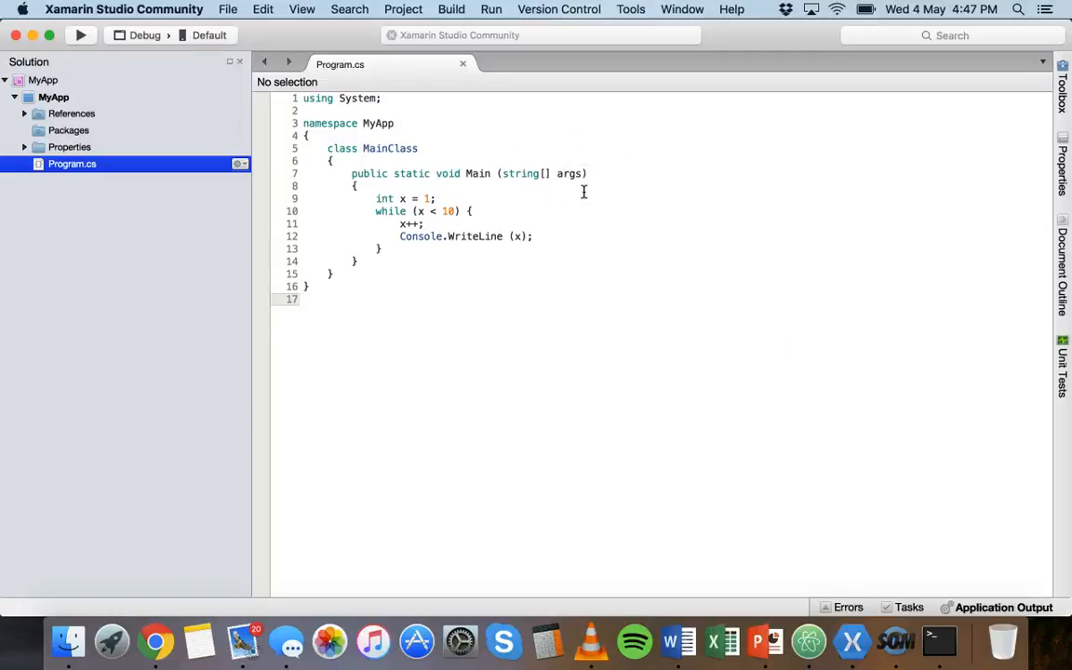
click(304, 298)
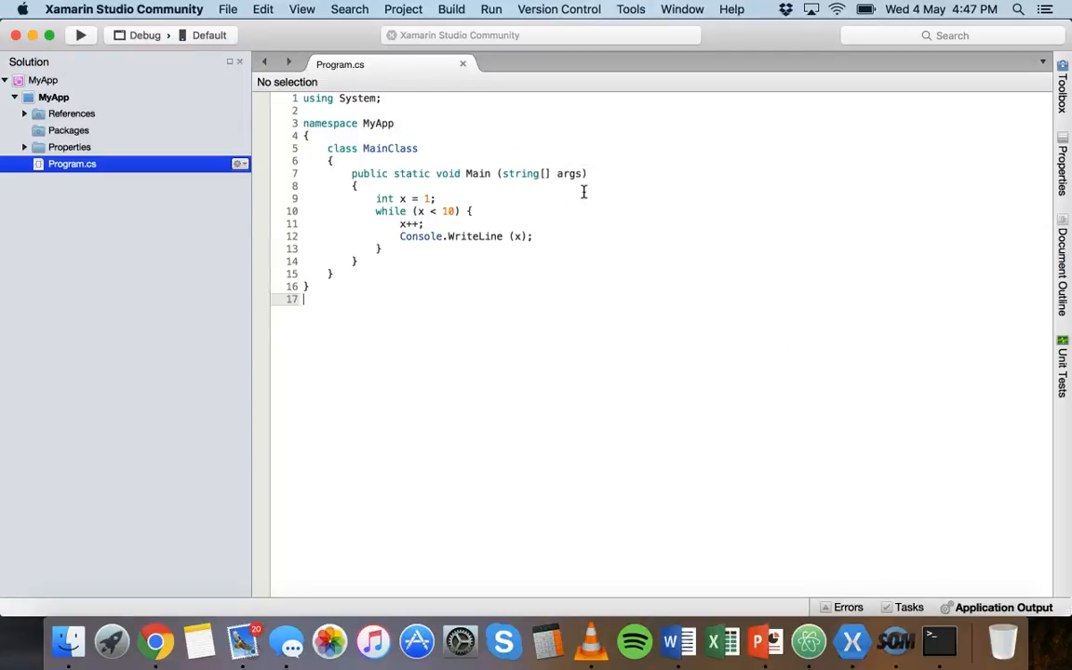